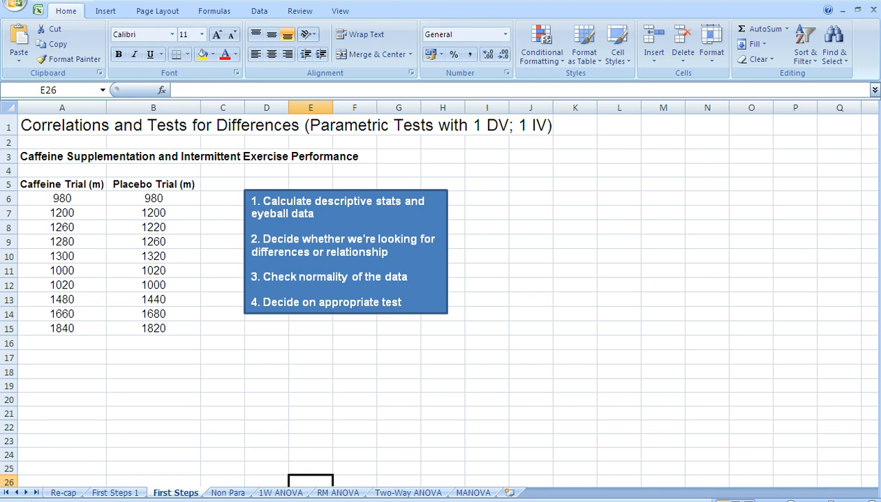
mouse_move(61, 345)
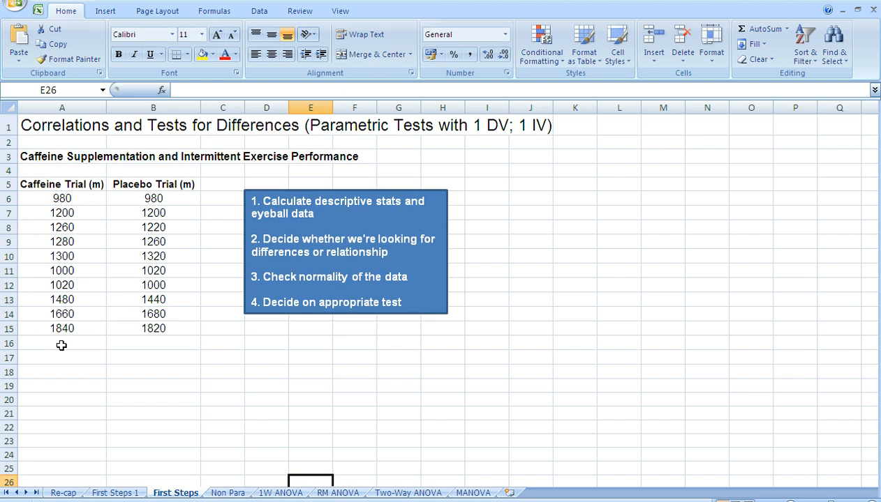
Step: Enter =AVERAGE(A6:A15) in A16 to get the caffeine trial mean
text(=a)
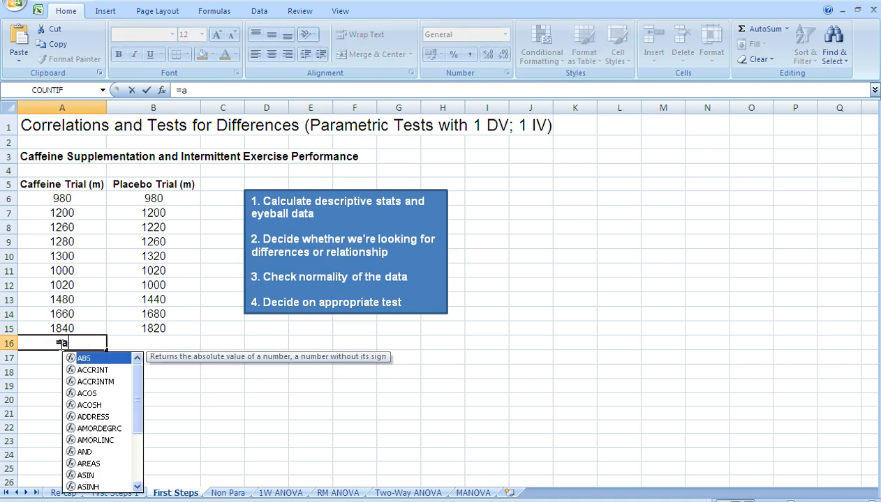
text(verage)
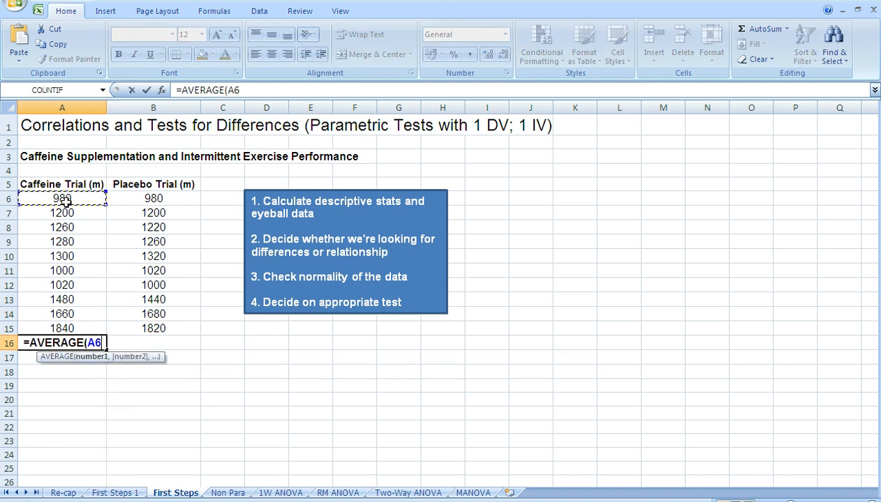
drag(63, 198, 63, 328)
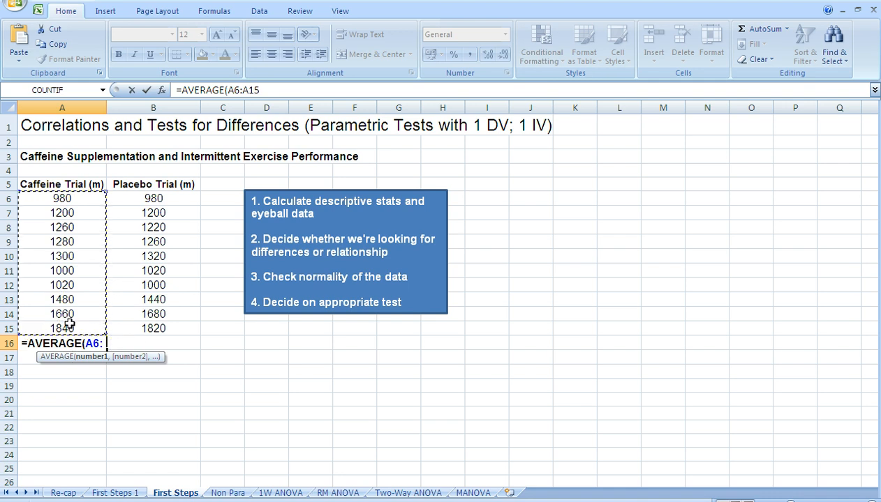
key(Enter)
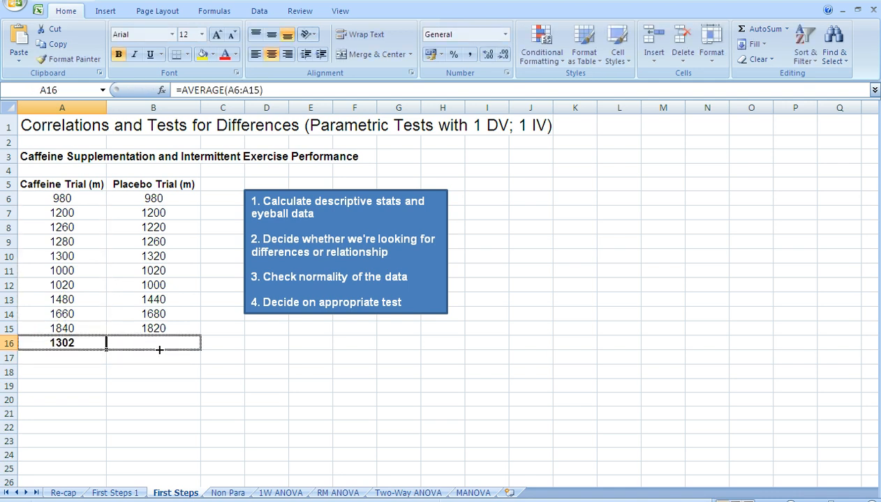
Step: Enter a STDEV formula over the caffeine values to get their standard deviation
text(=s)
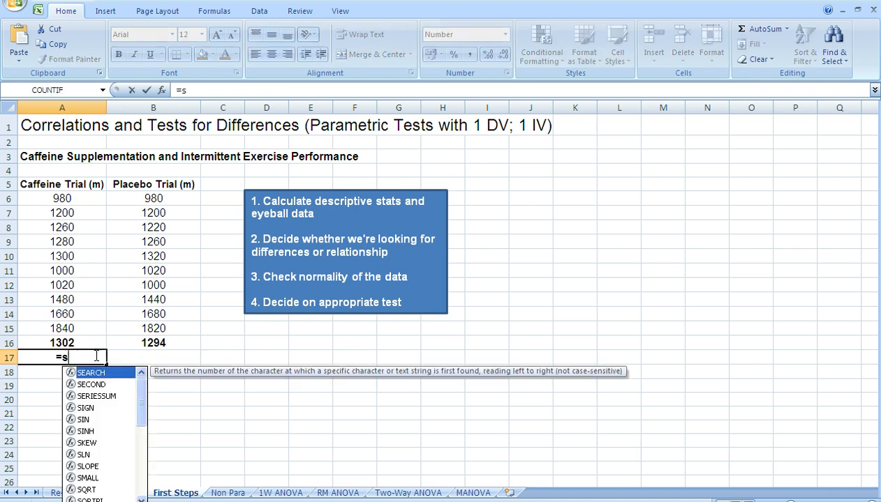
text(STDEV()
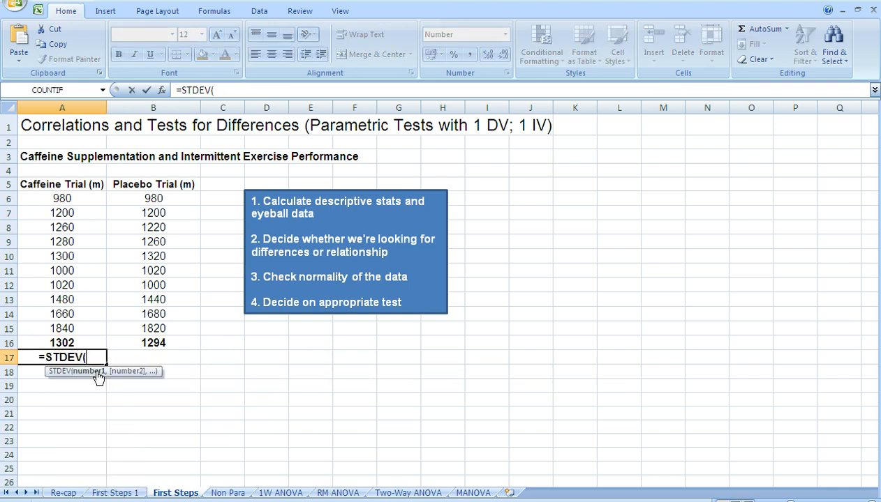
drag(62, 199, 62, 314)
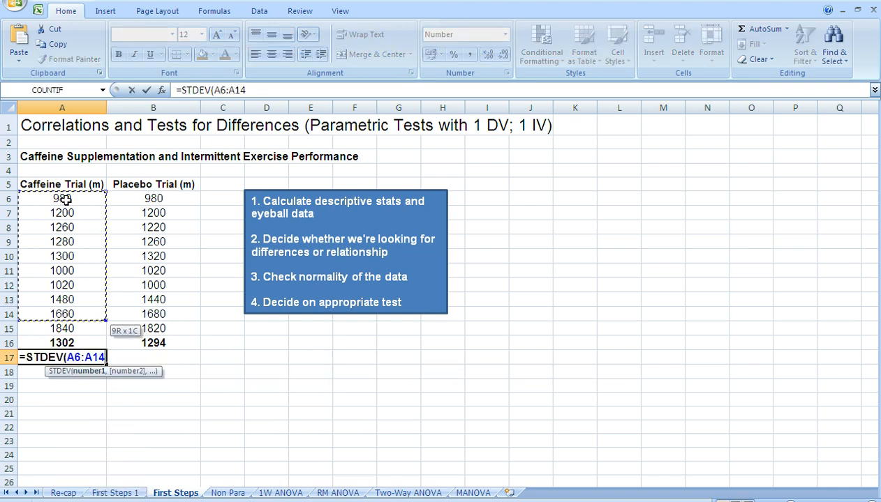
key(Enter)
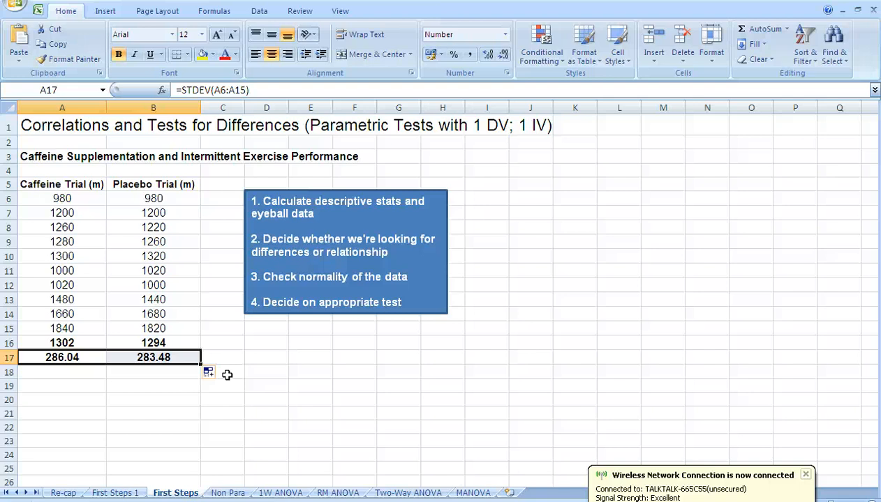
mouse_move(153, 368)
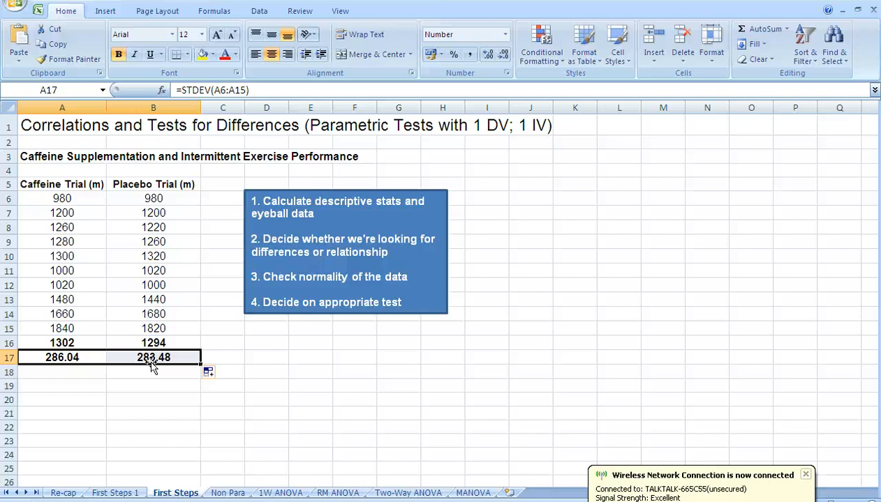
mouse_move(127, 351)
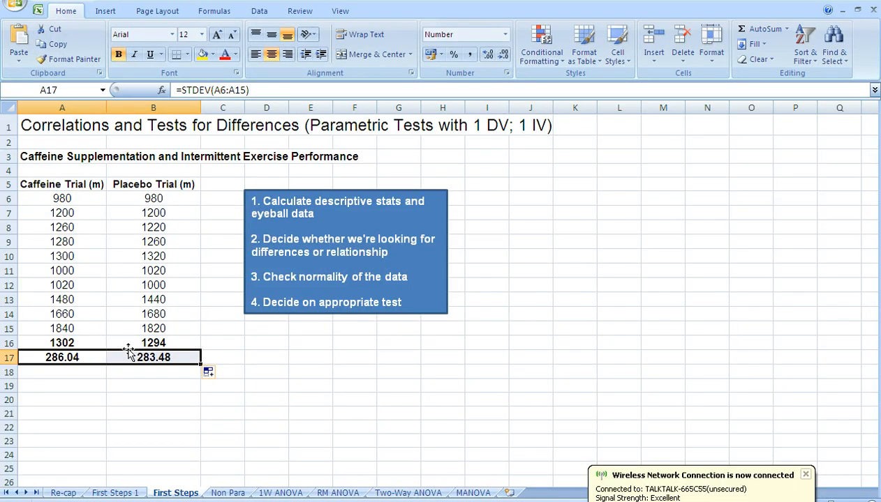
mouse_move(114, 370)
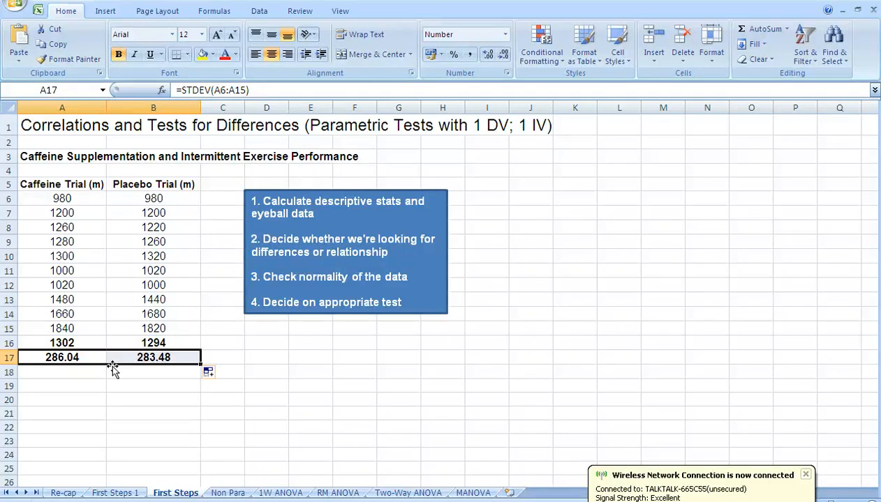
mouse_move(85, 288)
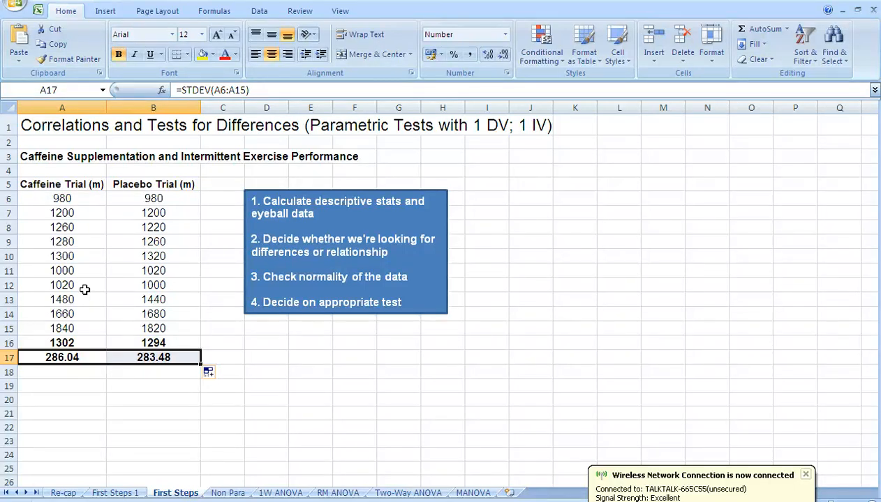
Step: Copy the caffeine and placebo distances in A6:B15
drag(62, 198, 153, 299)
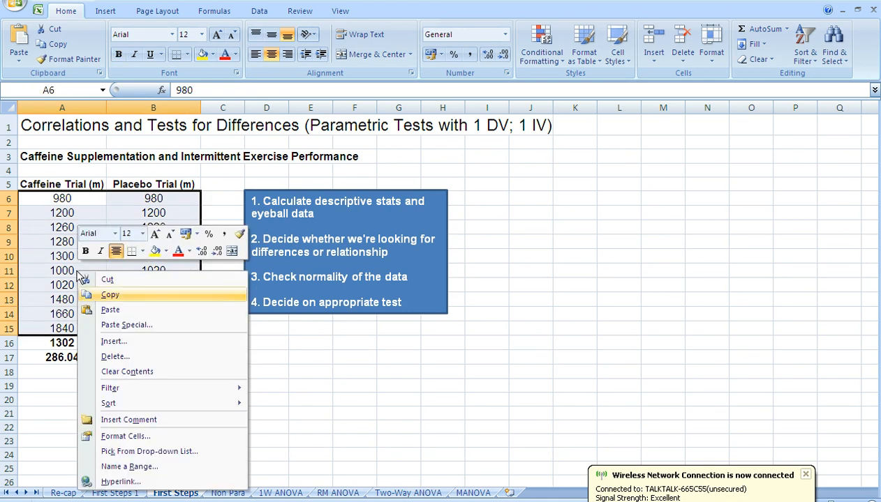
click(110, 309)
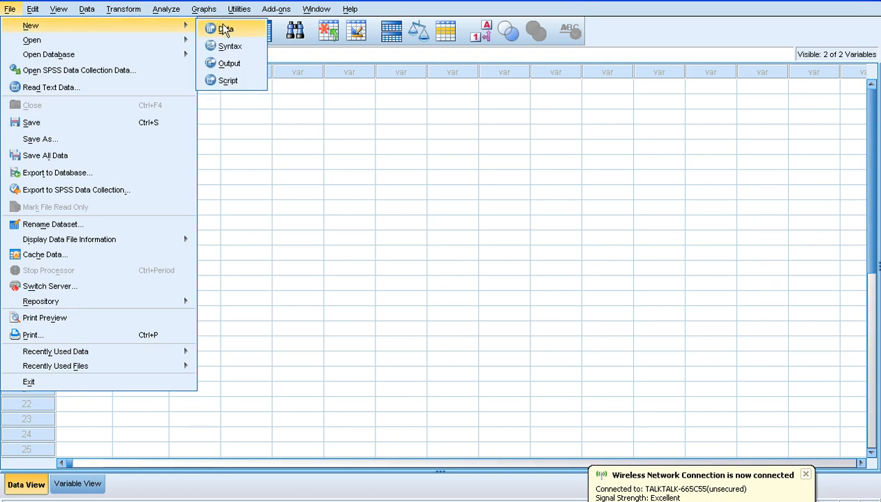
Step: Paste the copied trial distances into the first cell of a new SPSS dataset
click(223, 27)
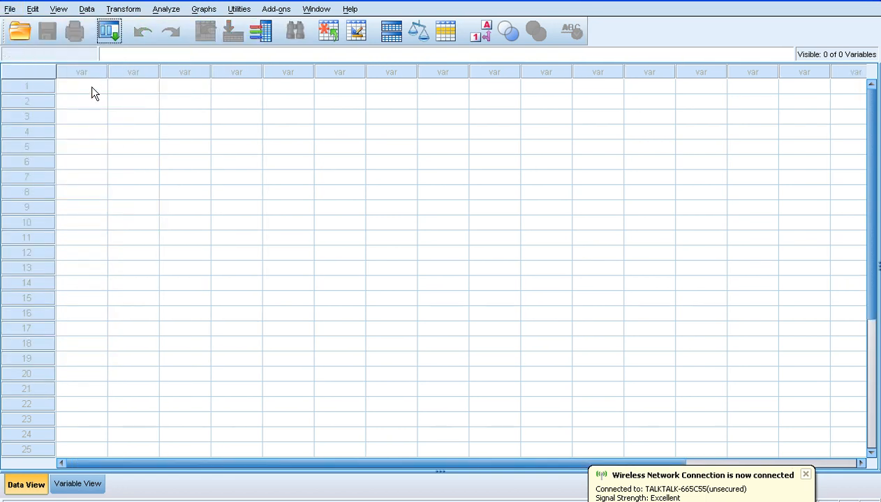
mouse_move(86, 94)
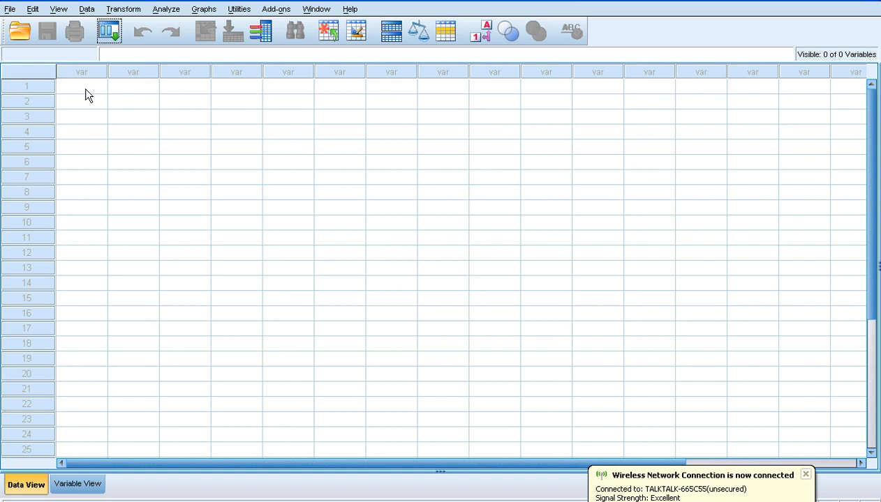
click(805, 475)
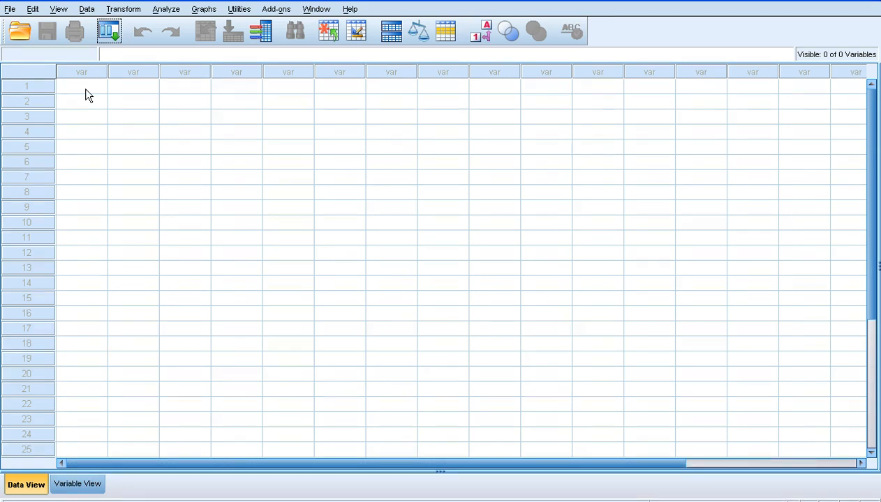
right_click(82, 89)
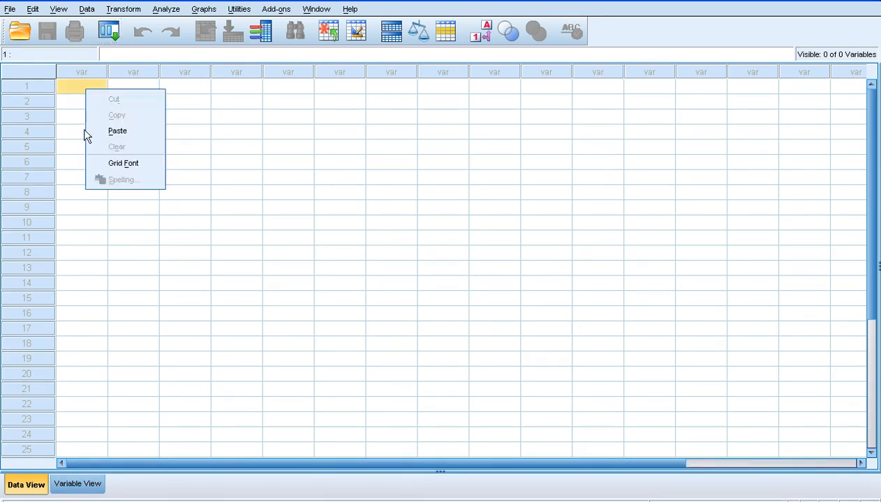
click(117, 131)
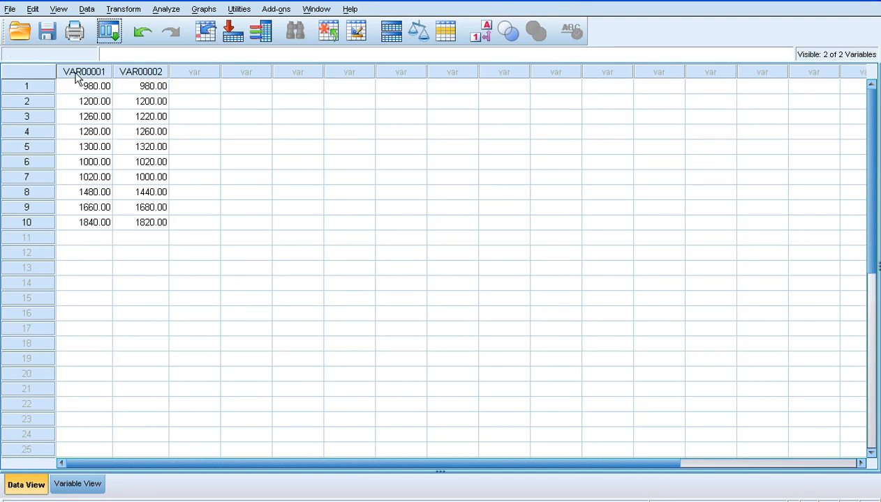
mouse_move(104, 265)
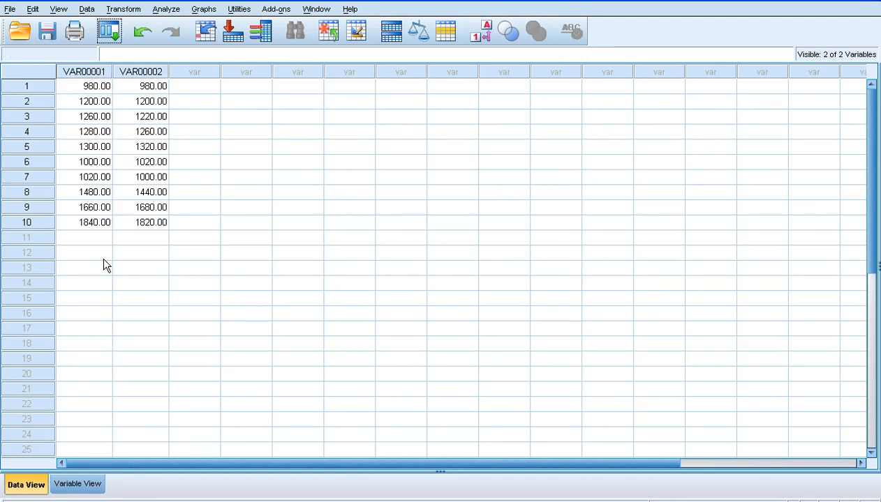
Step: Name the variables 'caffeine' and 'placebo' in Variable View, then return to Data View
click(79, 485)
text(c)
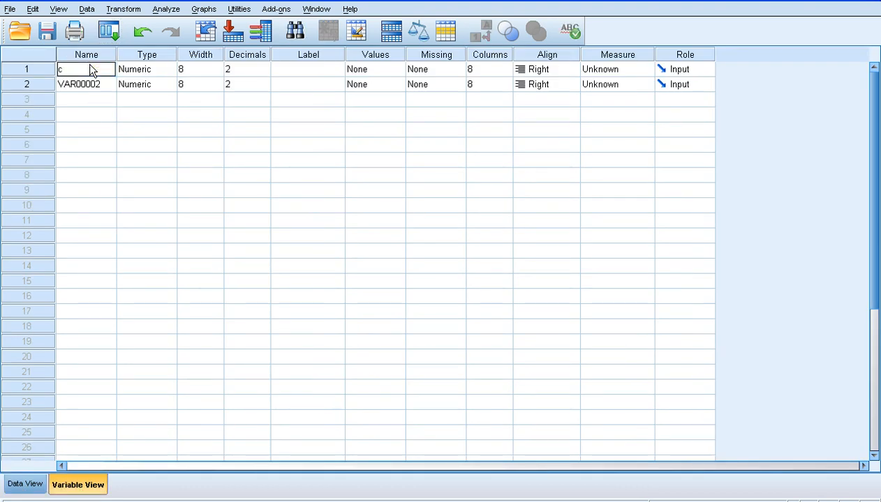
text(affeine)
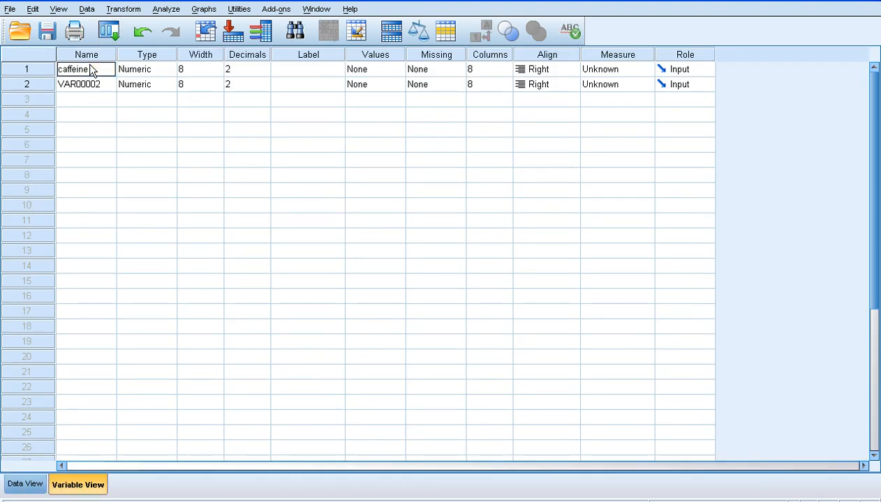
text(placebo)
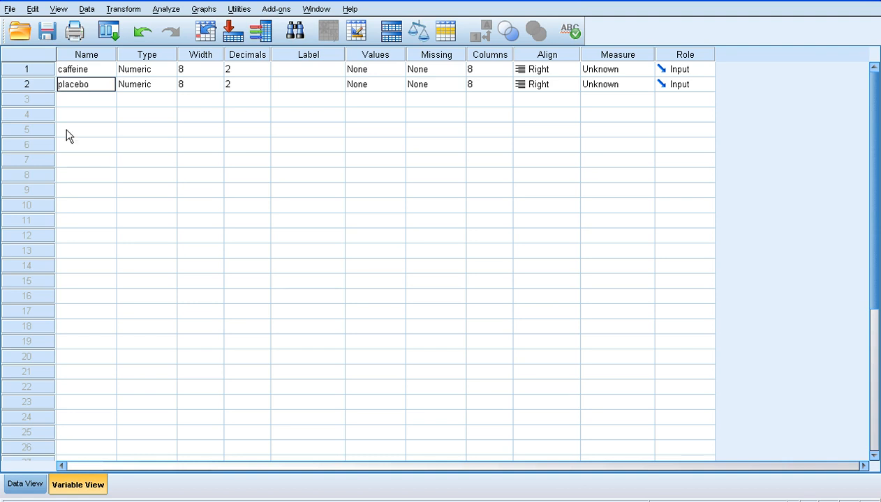
click(20, 486)
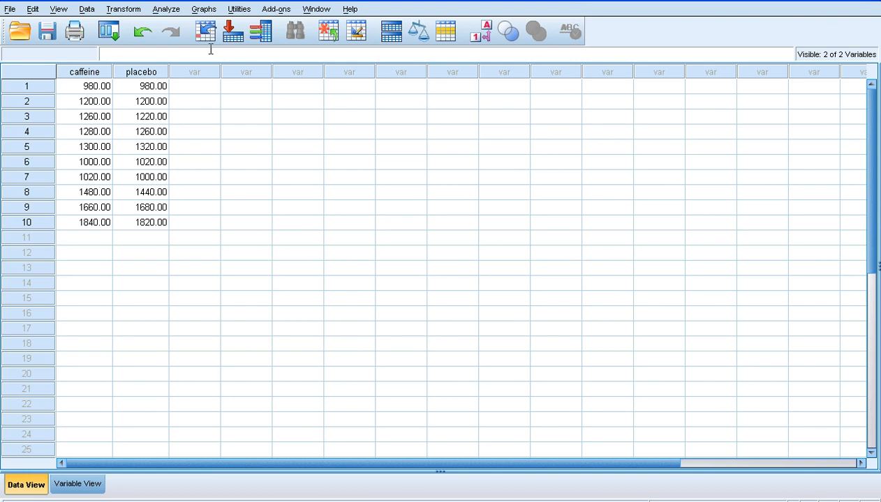
Step: Open Analyze > Compare Means > Paired-Samples T Test
click(185, 9)
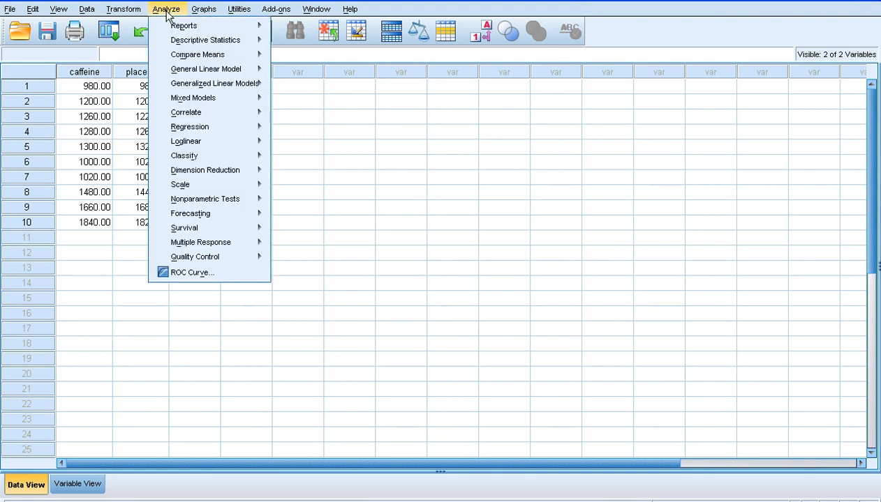
mouse_move(201, 53)
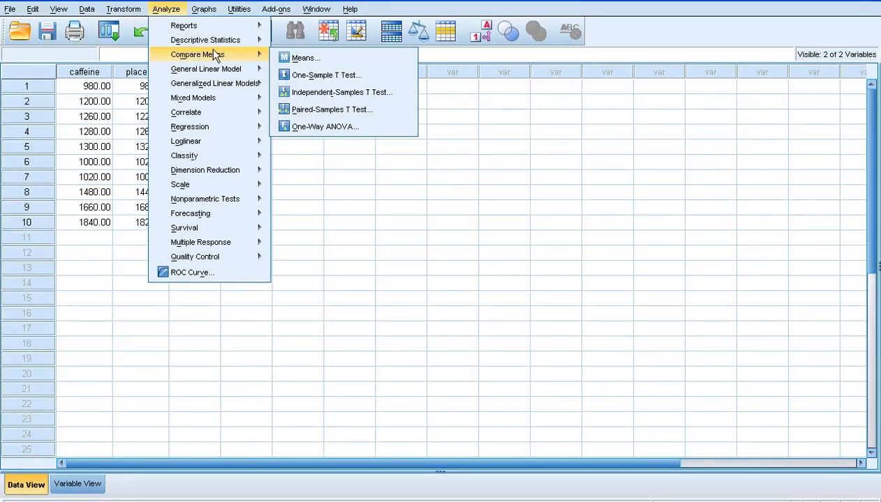
mouse_move(331, 110)
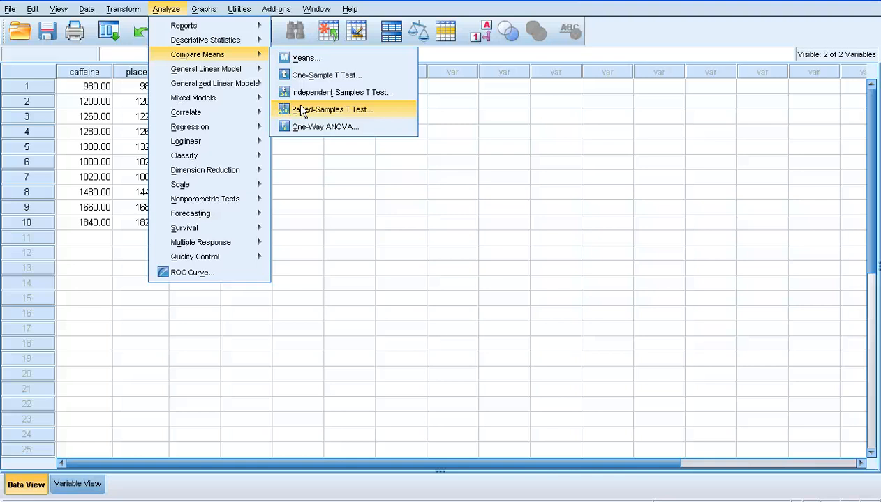
click(329, 108)
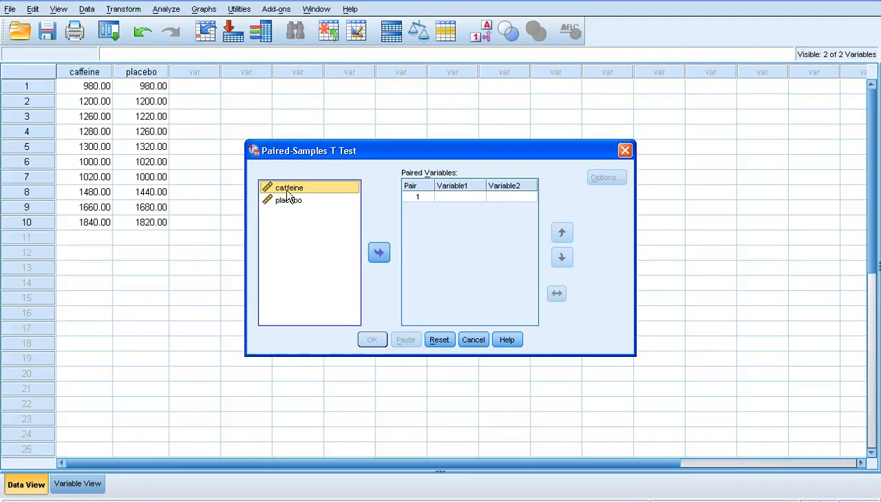
mouse_move(294, 192)
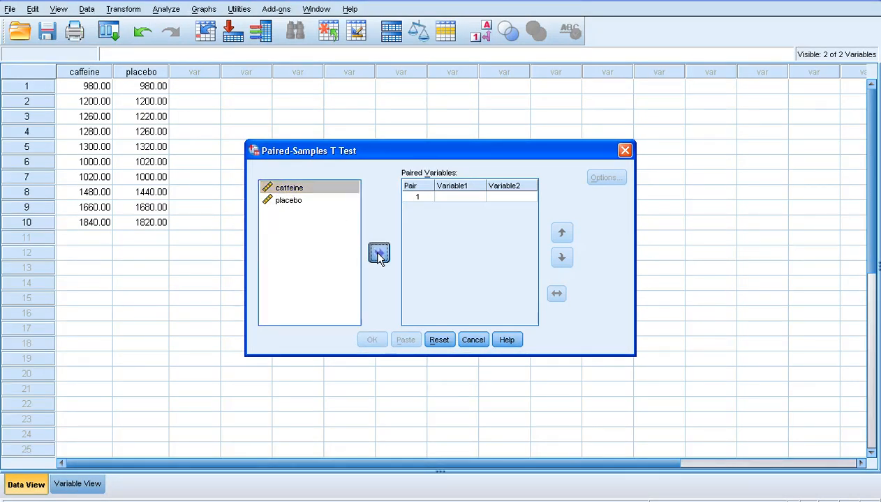
Step: Set caffeine and placebo as Pair 1, keep the 95% interval, and run
click(378, 253)
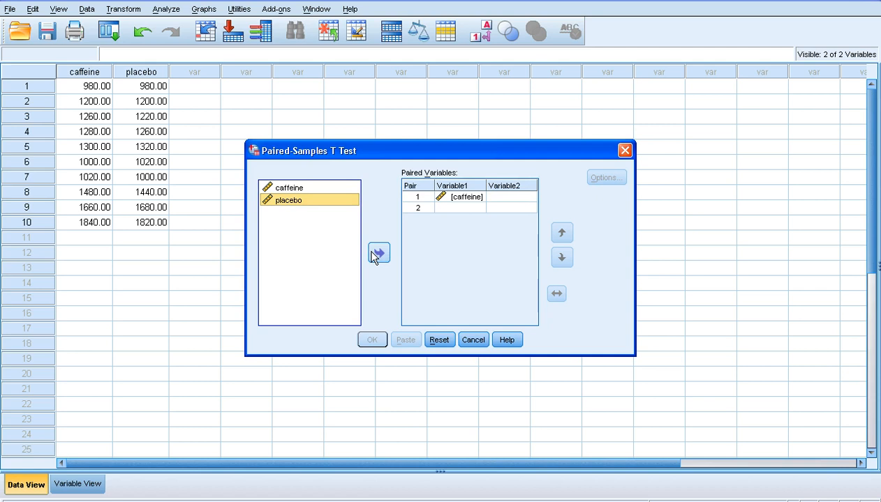
click(379, 252)
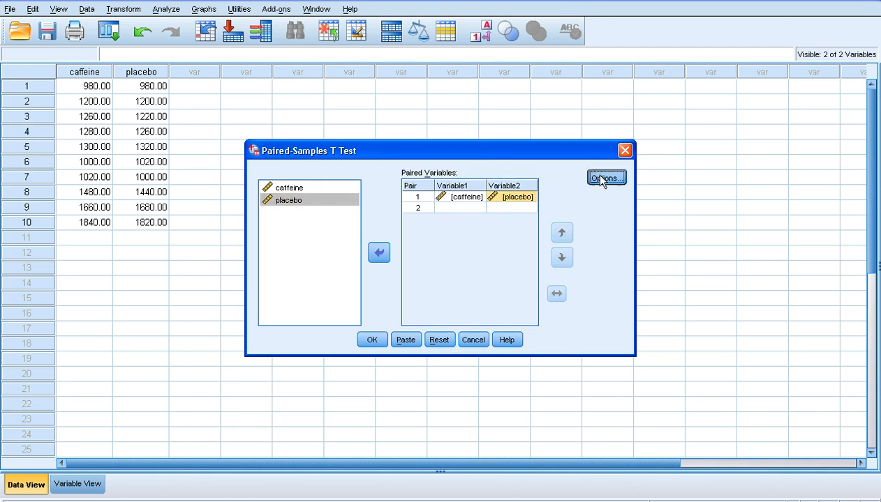
click(605, 177)
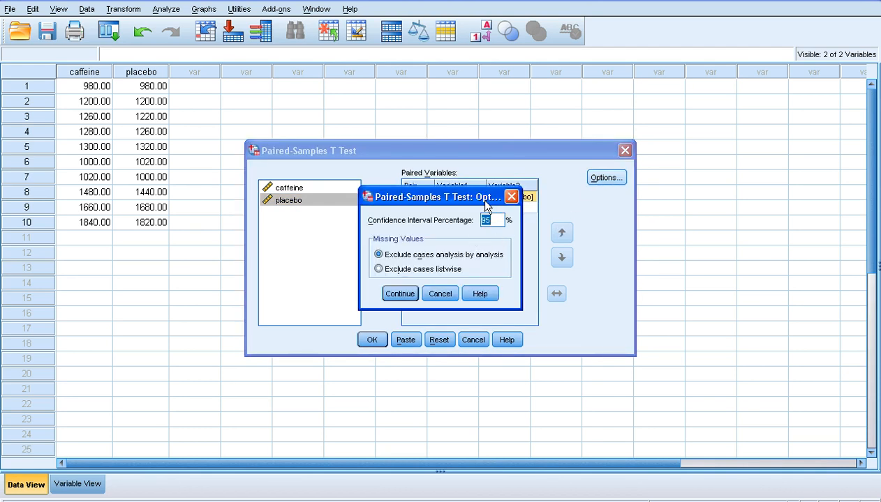
mouse_move(507, 231)
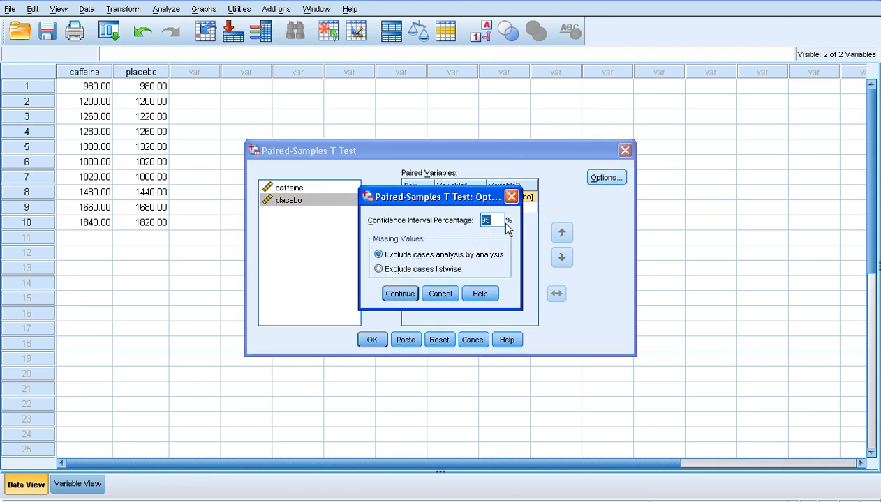
click(400, 294)
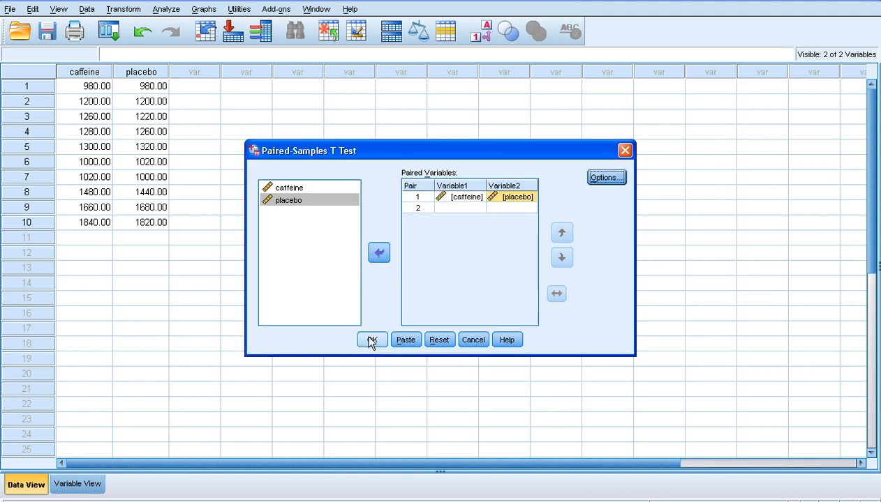
click(371, 339)
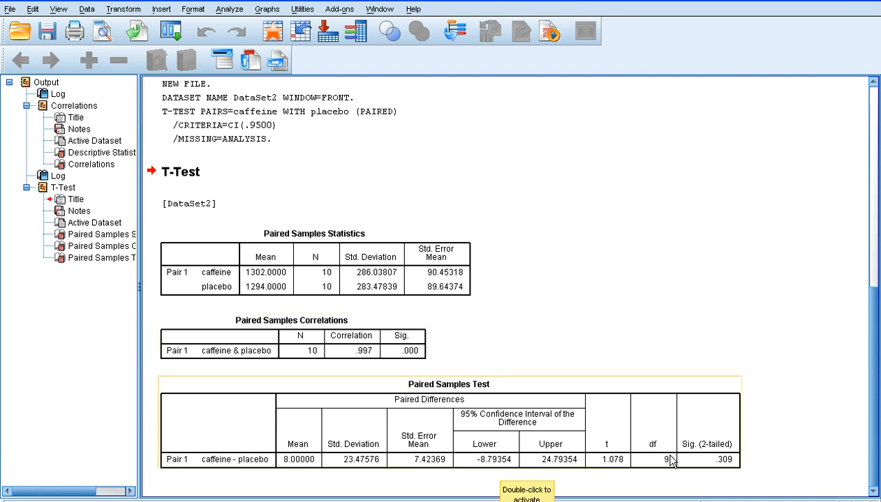
mouse_move(700, 474)
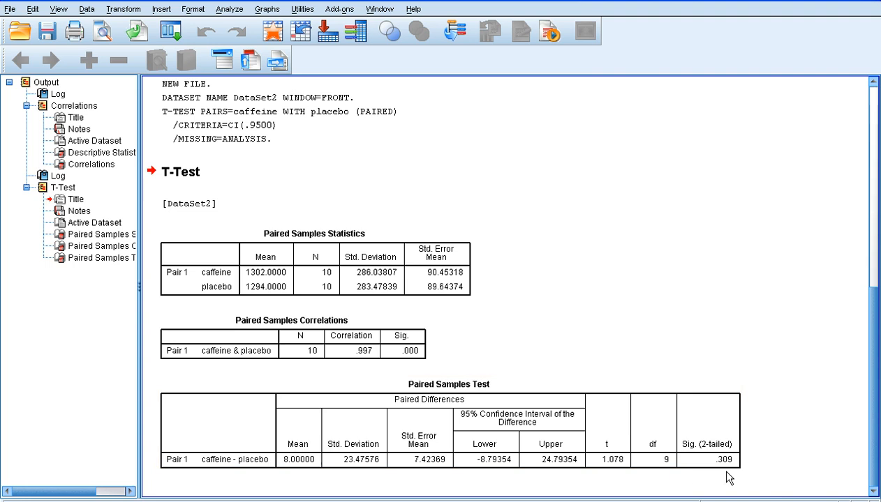
Step: Select the Paired Samples Test table showing Sig. (2-tailed) of .309
click(455, 384)
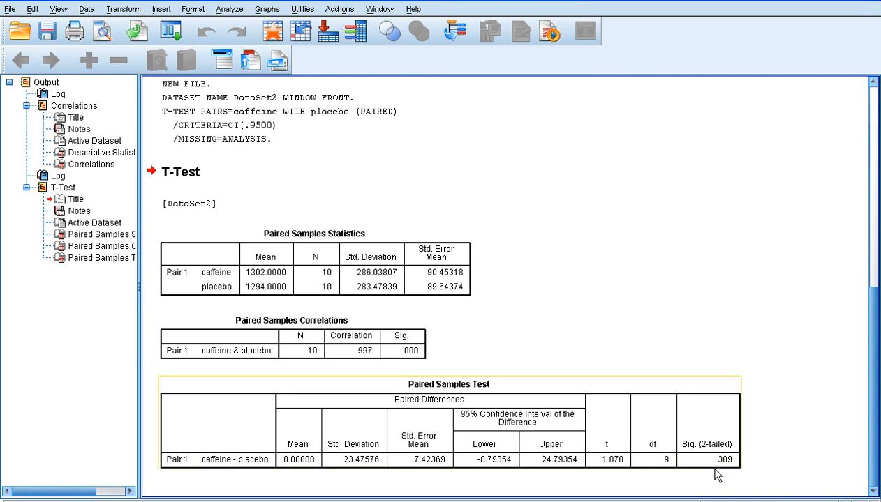
mouse_move(721, 461)
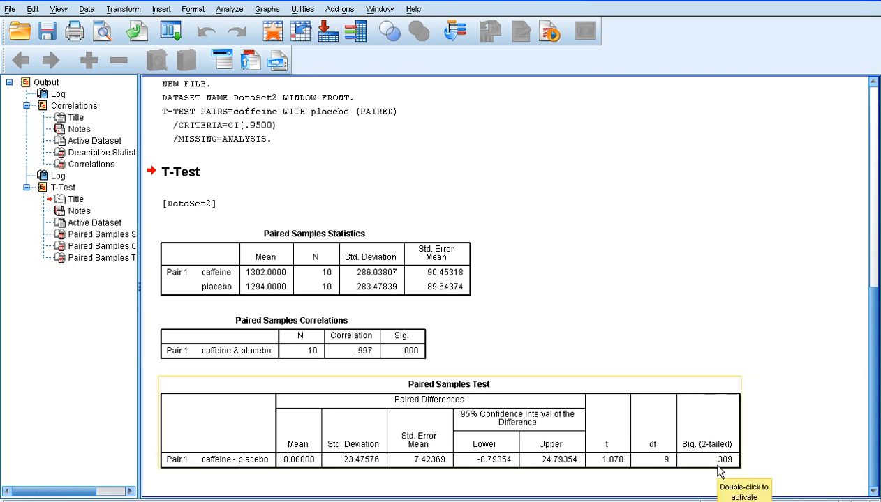